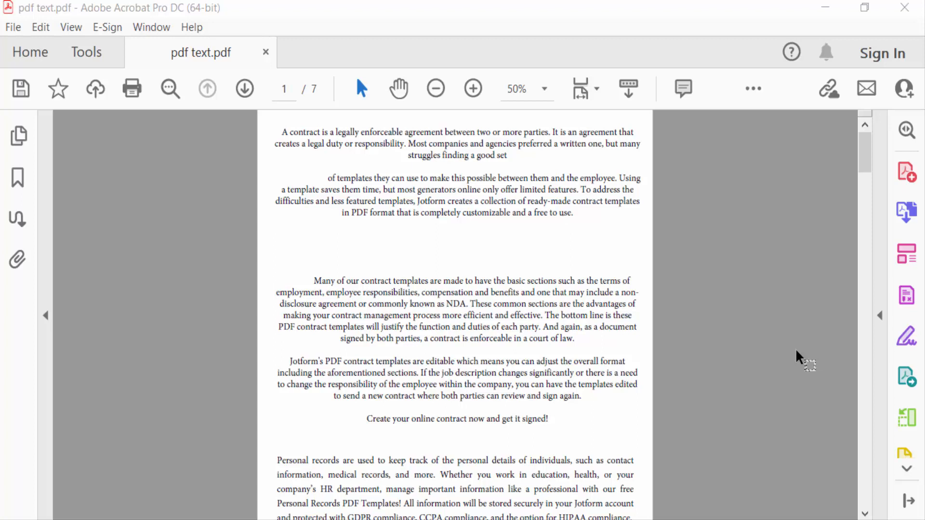
{"action": "mouse_move", "coordinate": [372, 192]}
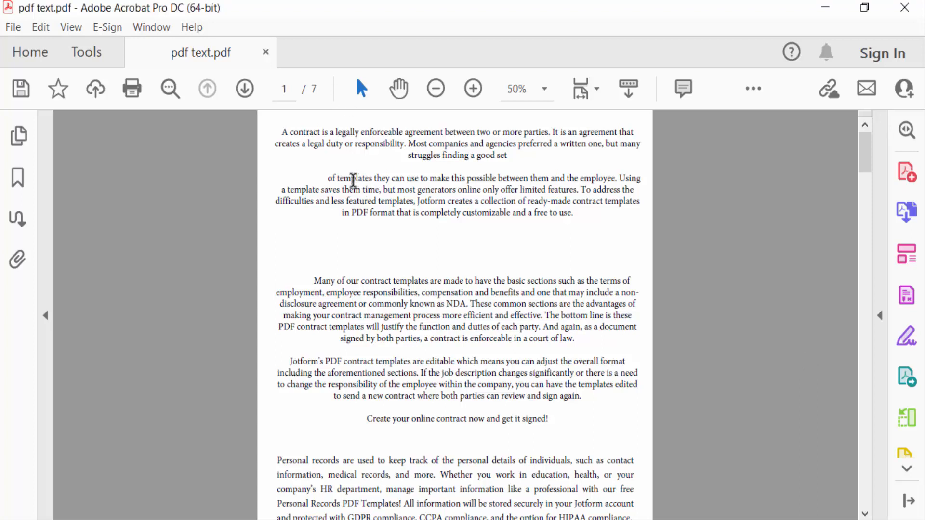
{"action": "mouse_move", "coordinate": [111, 64]}
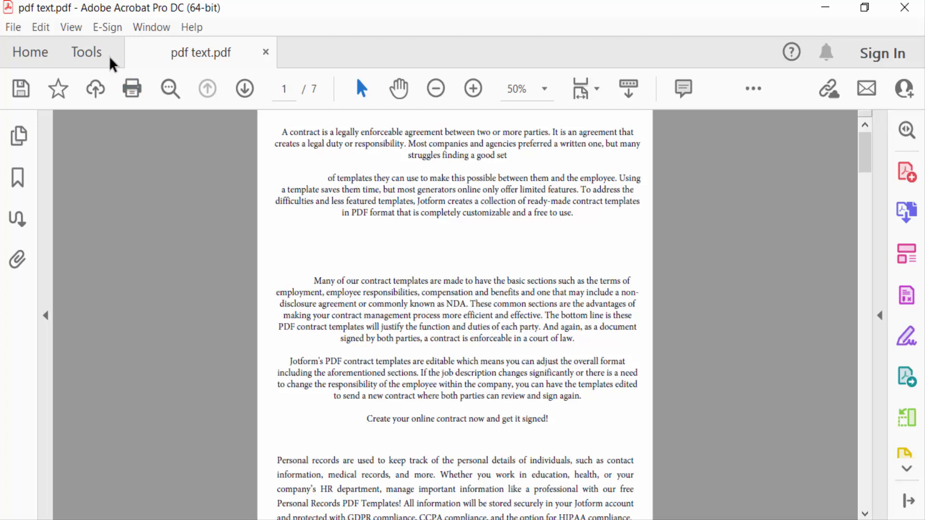
- Enter Edit PDF mode and select all the contract paragraphs in the top text block
{"action": "left_click", "coordinate": [86, 52]}
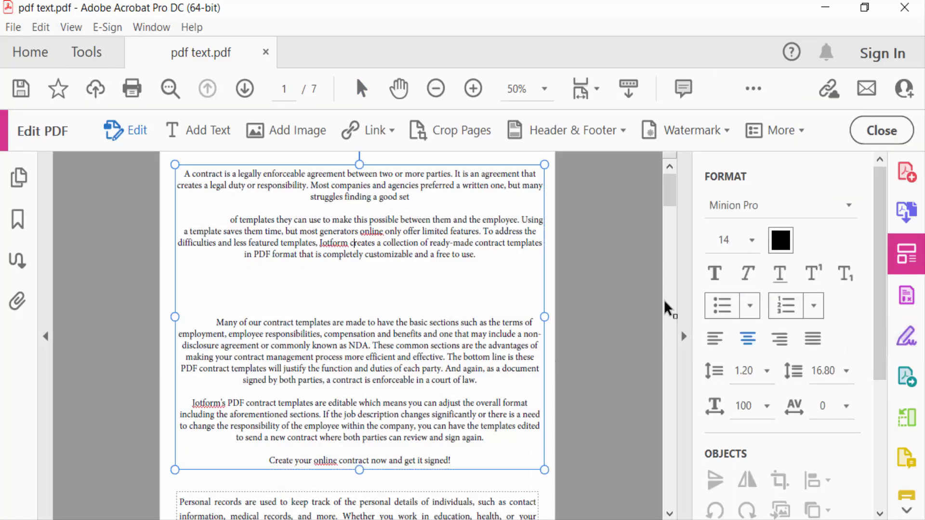
{"action": "left_click_drag", "start_coordinate": [184, 173], "coordinate": [230, 221]}
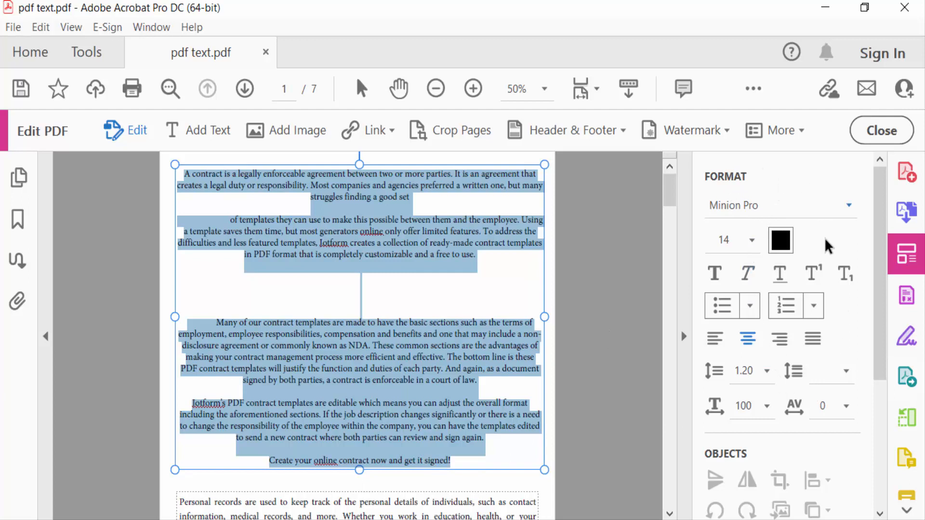
- Toggle the contract paragraphs between left and centre alignment, ending centred
{"action": "left_click", "coordinate": [714, 339]}
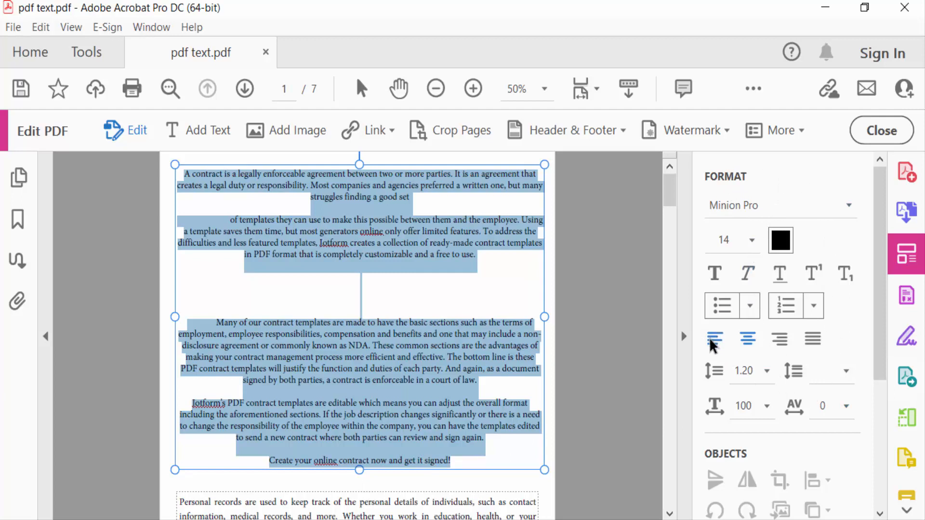
{"action": "mouse_move", "coordinate": [747, 339]}
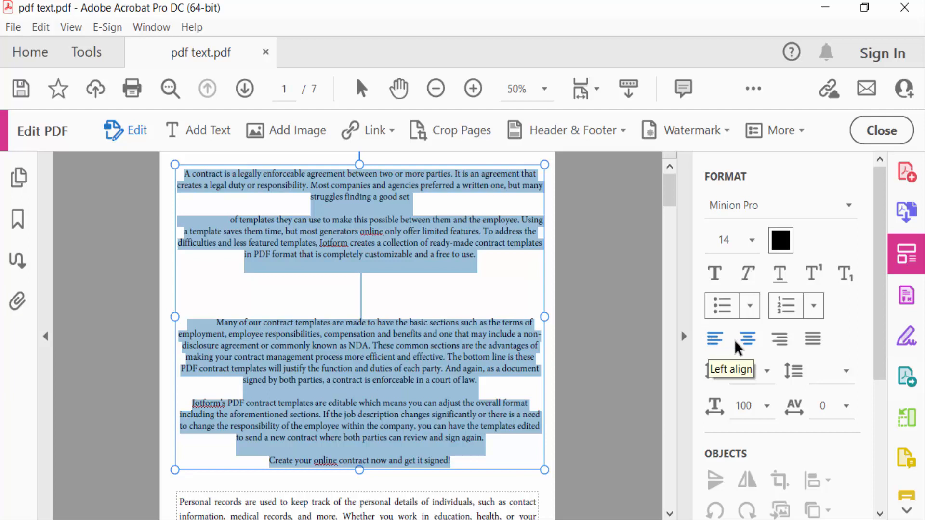
{"action": "mouse_move", "coordinate": [747, 338]}
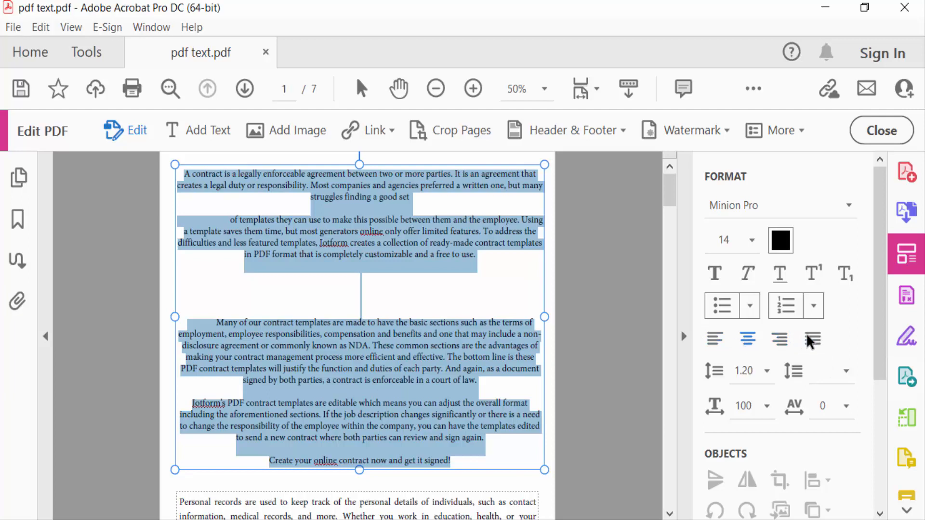
{"action": "left_click", "coordinate": [748, 339]}
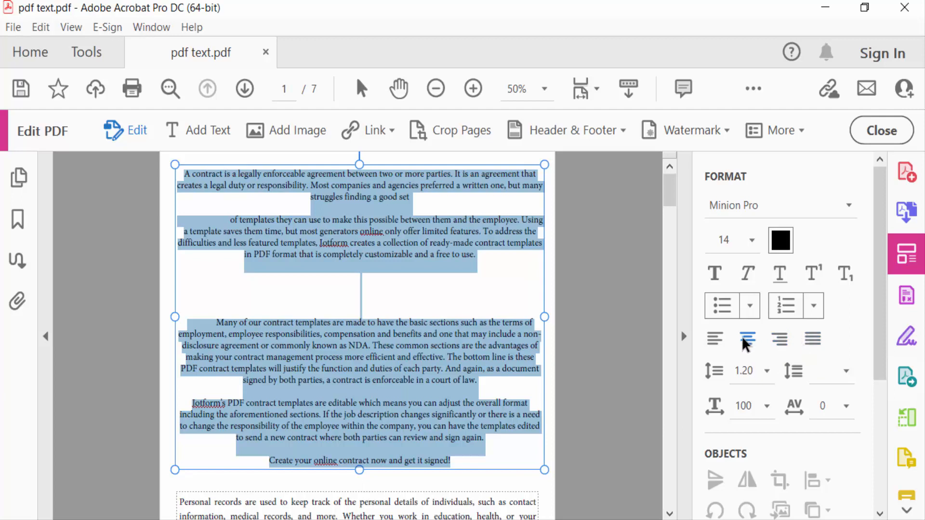
{"action": "left_click", "coordinate": [714, 338]}
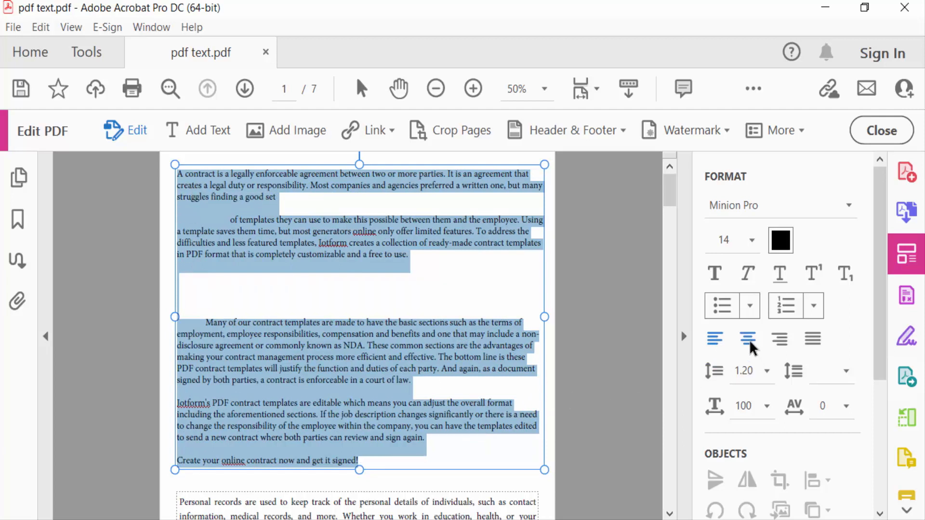
{"action": "left_click", "coordinate": [745, 338]}
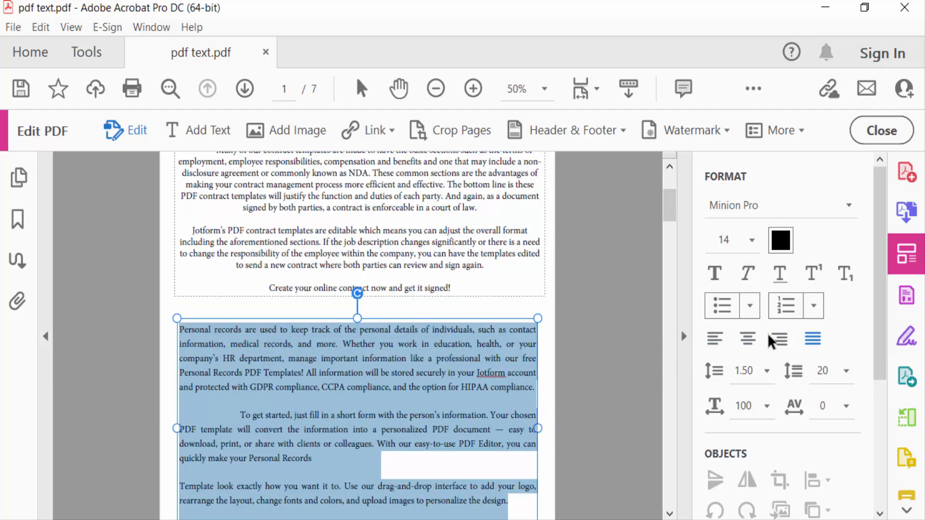
{"action": "left_click", "coordinate": [779, 339]}
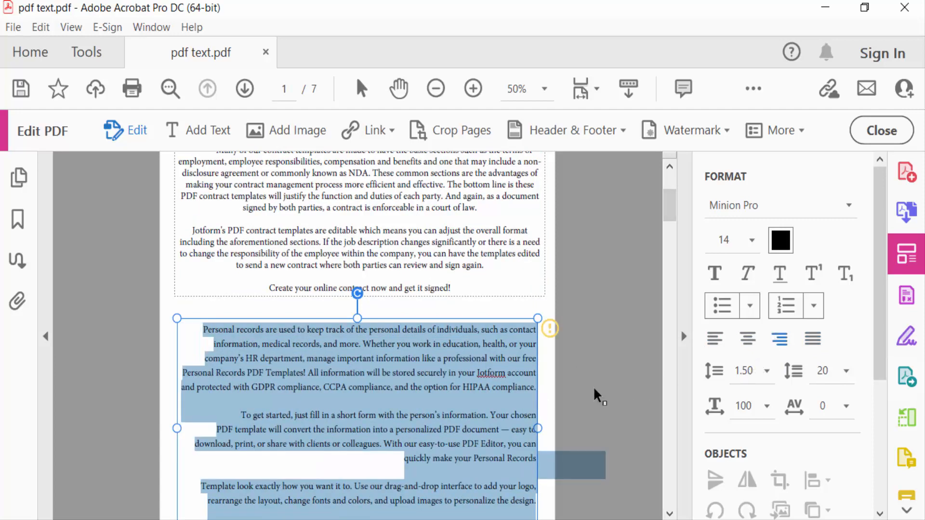
{"action": "left_click", "coordinate": [813, 339]}
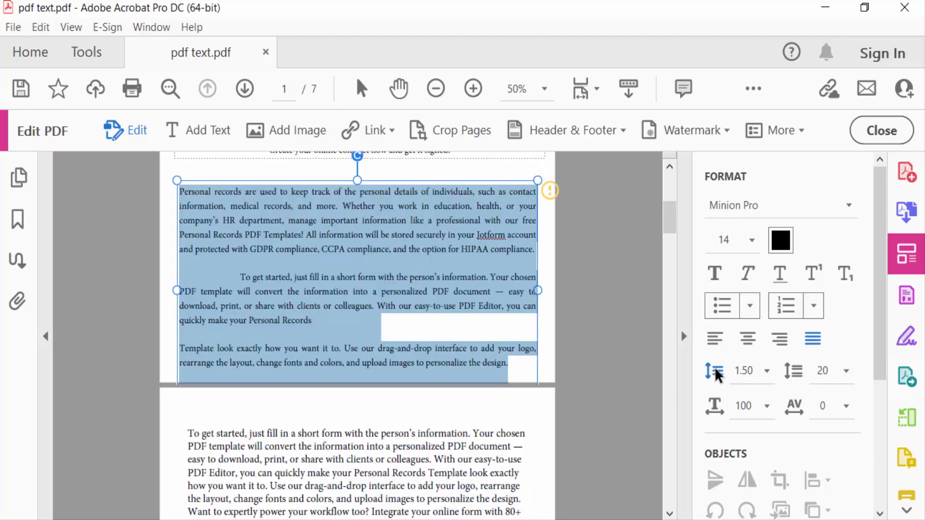
- Set the Personal records paragraphs' line spacing to 2.50
{"action": "left_click", "coordinate": [767, 370]}
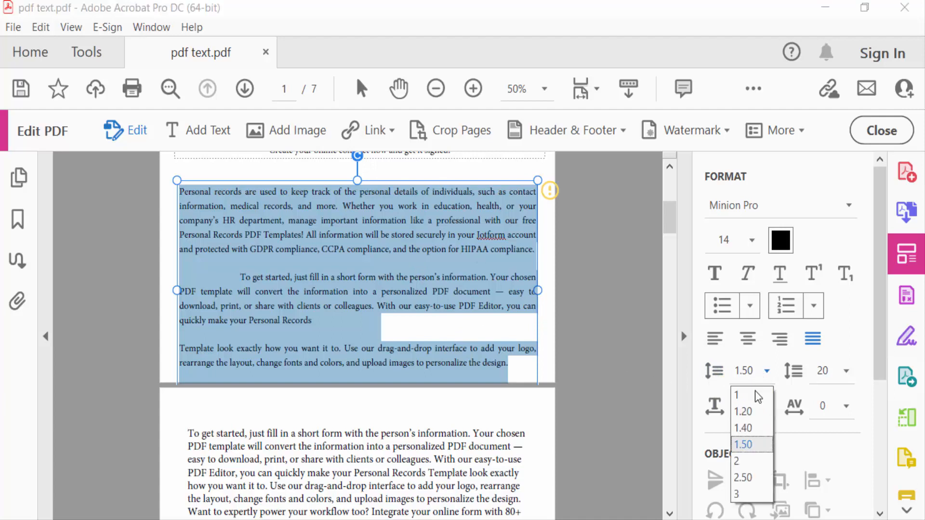
{"action": "mouse_move", "coordinate": [757, 453]}
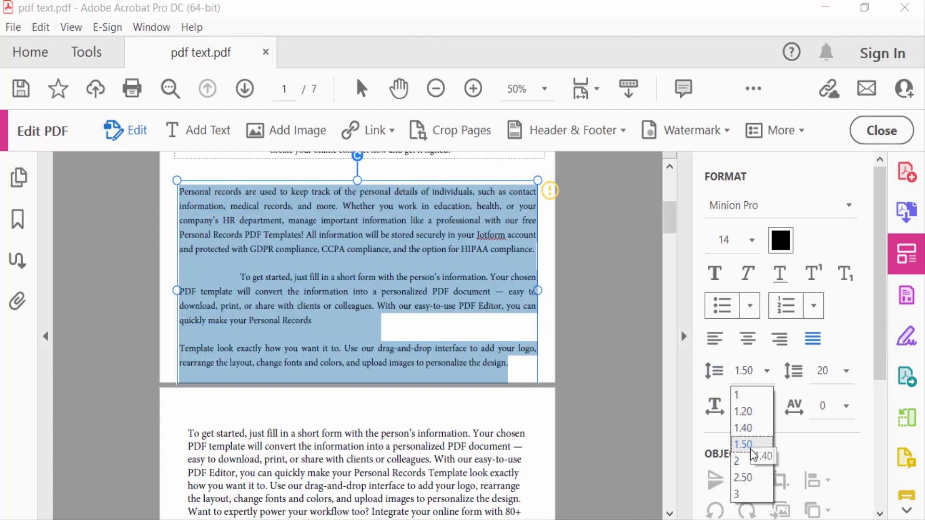
{"action": "left_click", "coordinate": [742, 478]}
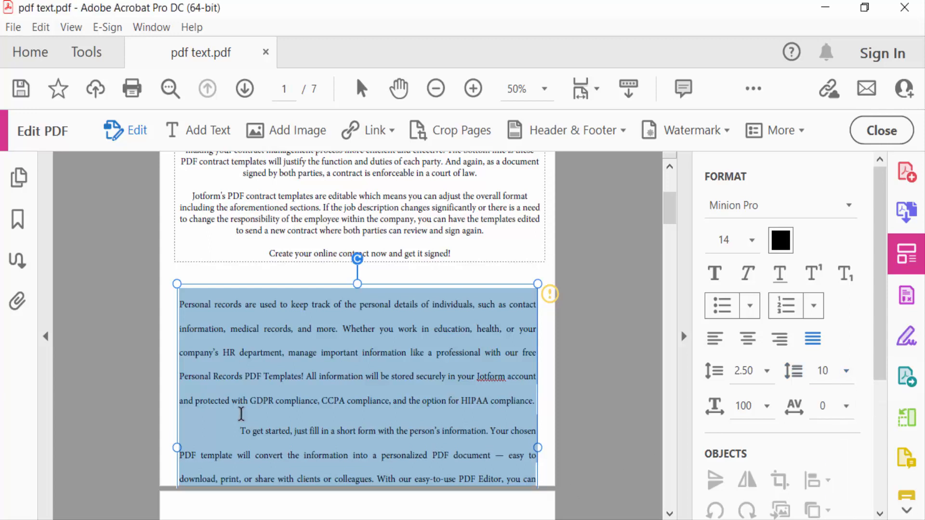
{"action": "mouse_move", "coordinate": [239, 458]}
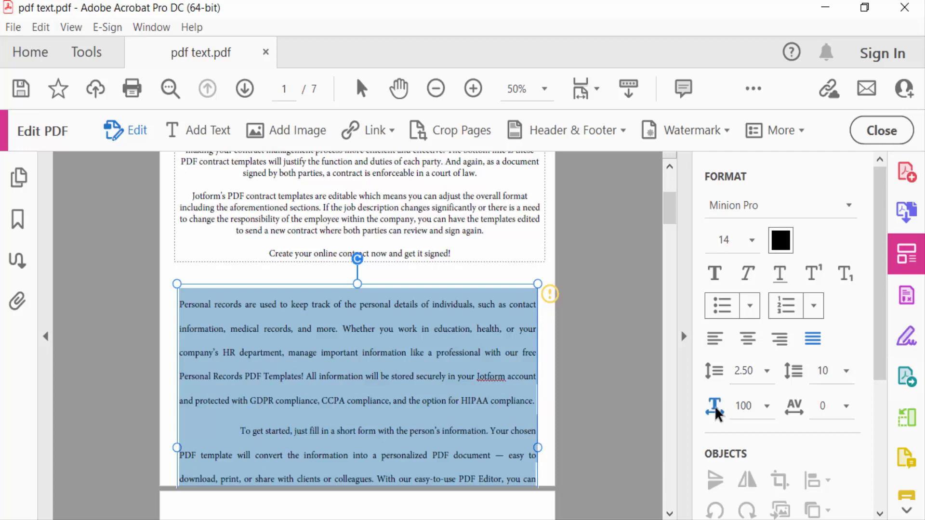
{"action": "mouse_move", "coordinate": [714, 405]}
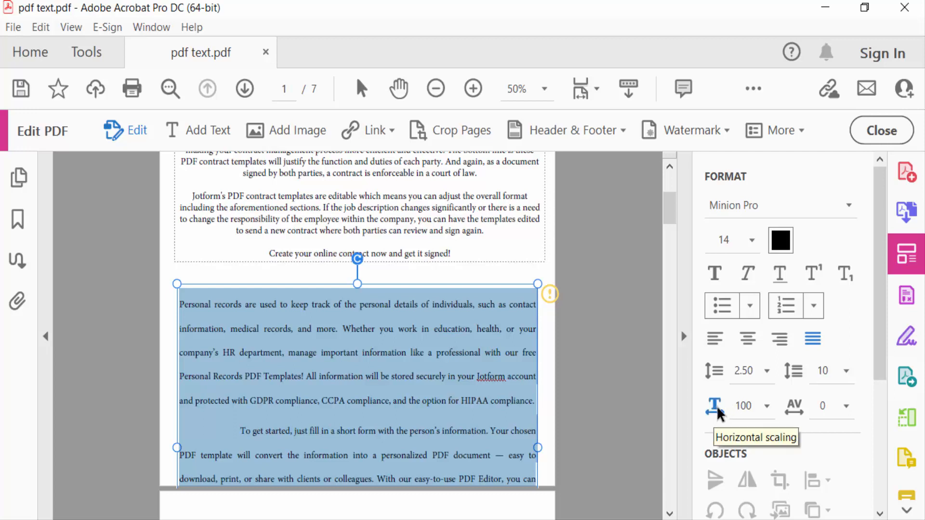
{"action": "mouse_move", "coordinate": [795, 405]}
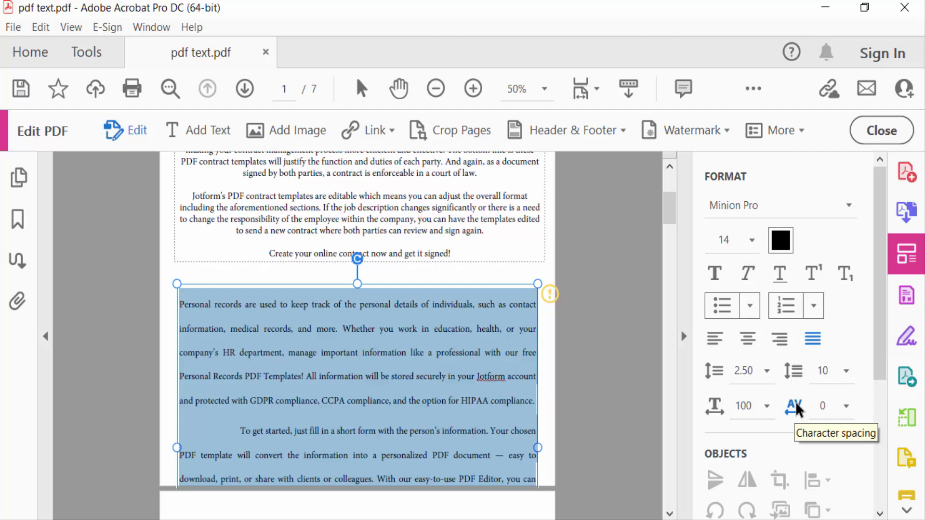
- Reduce the Personal records paragraphs' horizontal scaling to 80
{"action": "left_click", "coordinate": [766, 406]}
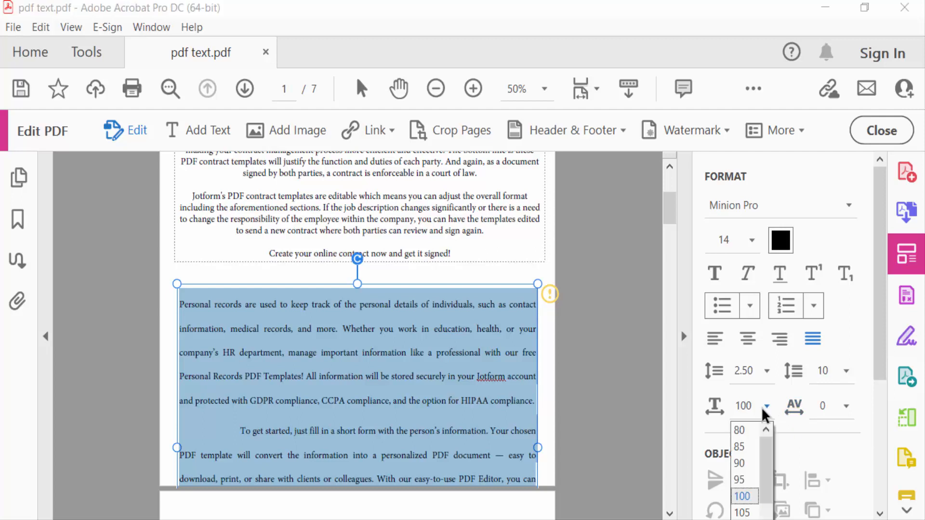
{"action": "left_click", "coordinate": [738, 430]}
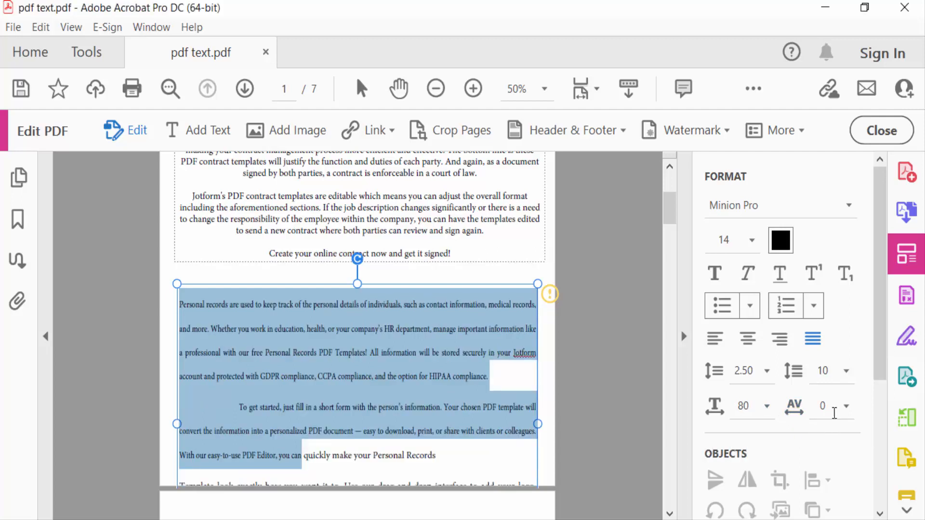
{"action": "left_click", "coordinate": [846, 405]}
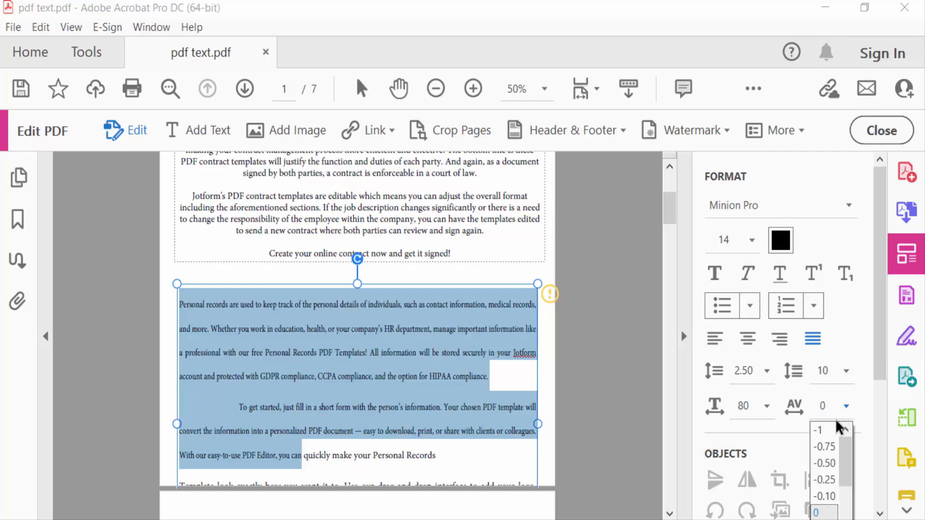